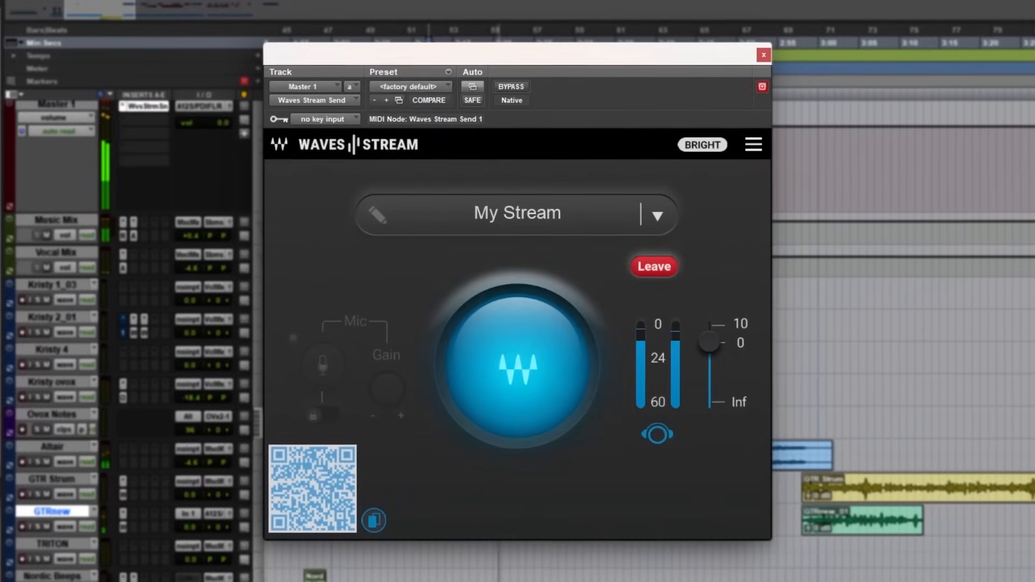
Select an insert slot on the Master 1 track and browse the plugin list.
click(516, 367)
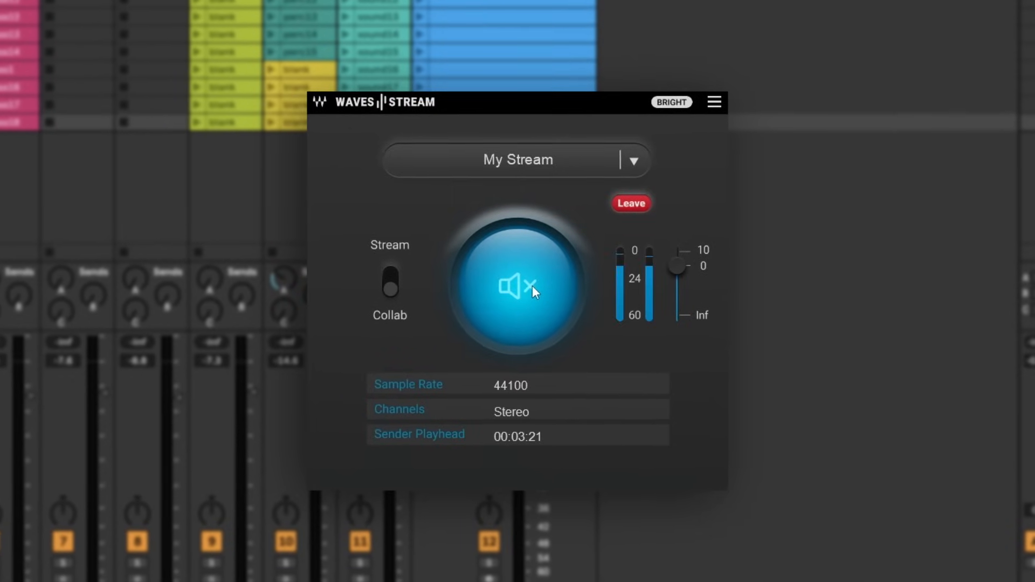
click(517, 285)
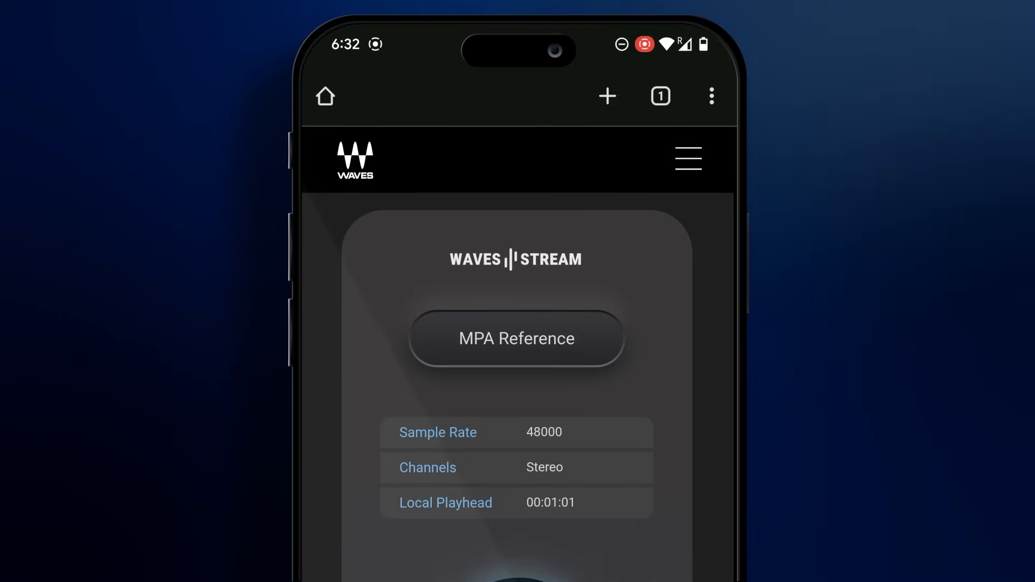
scroll(up, 3)
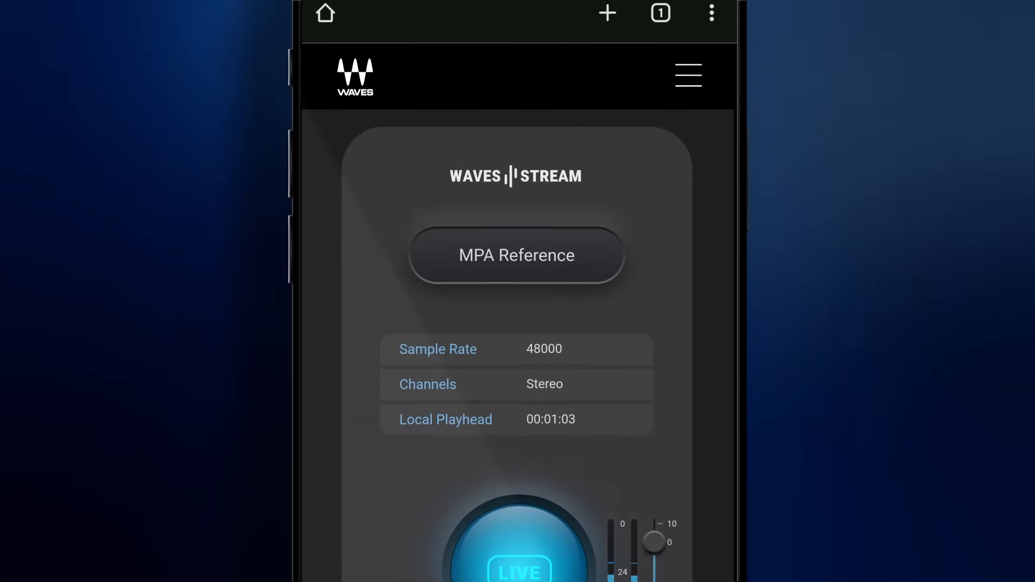
scroll(down, 3)
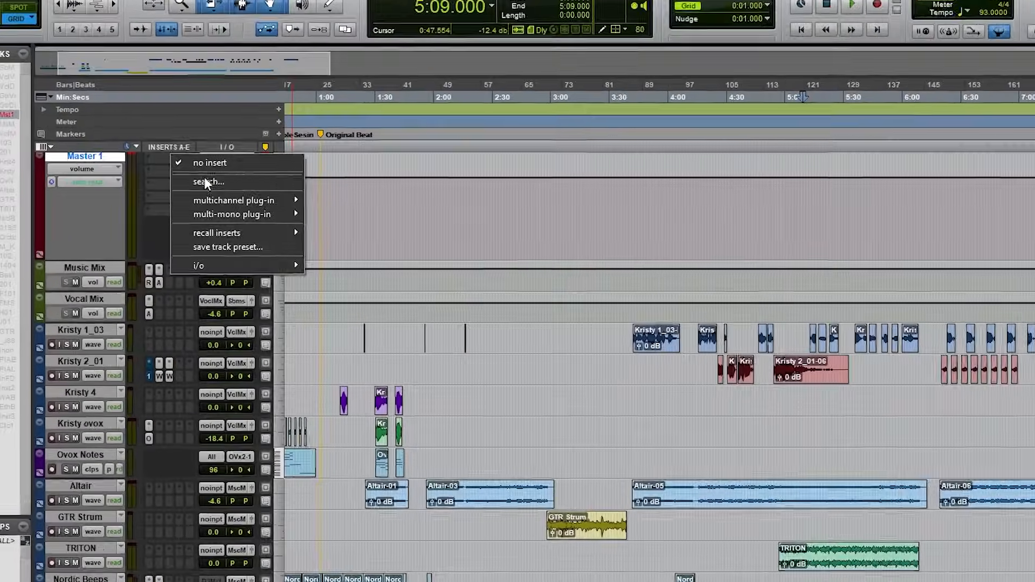
Search 'stre' and insert the stereo Waves Stream Send on Master 1.
click(209, 181)
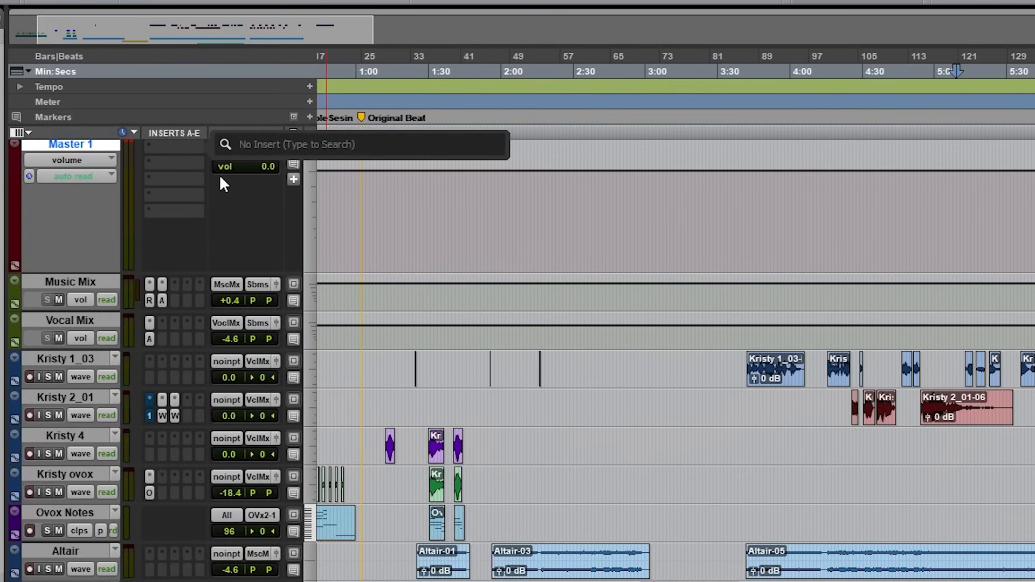
text(stre)
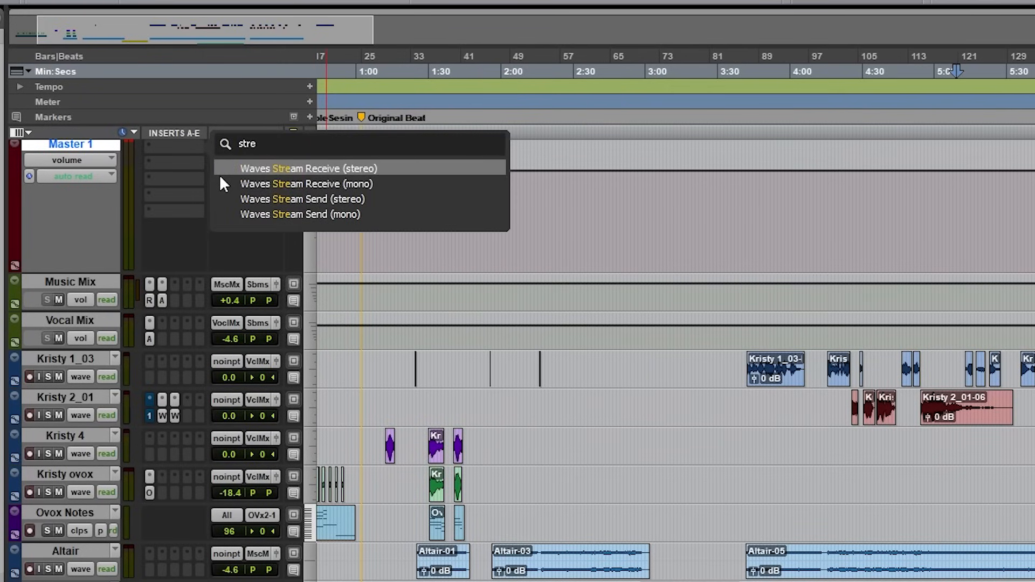
mouse_move(311, 200)
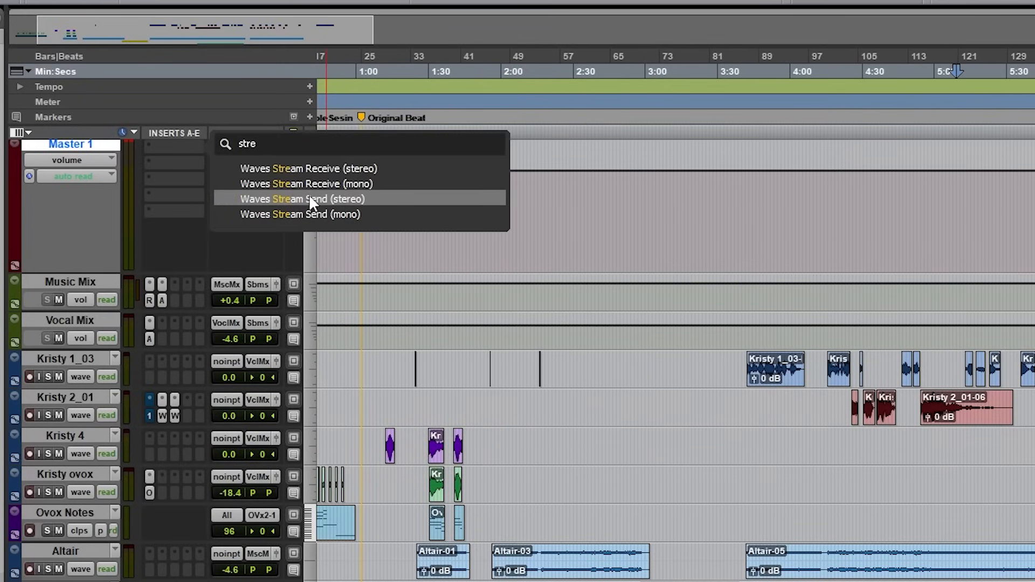
click(303, 198)
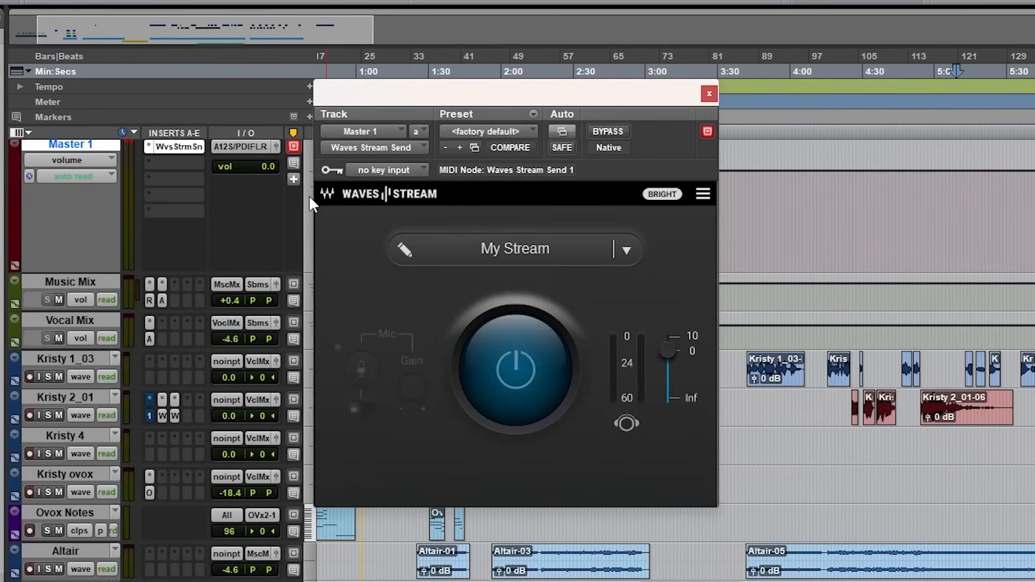
click(708, 92)
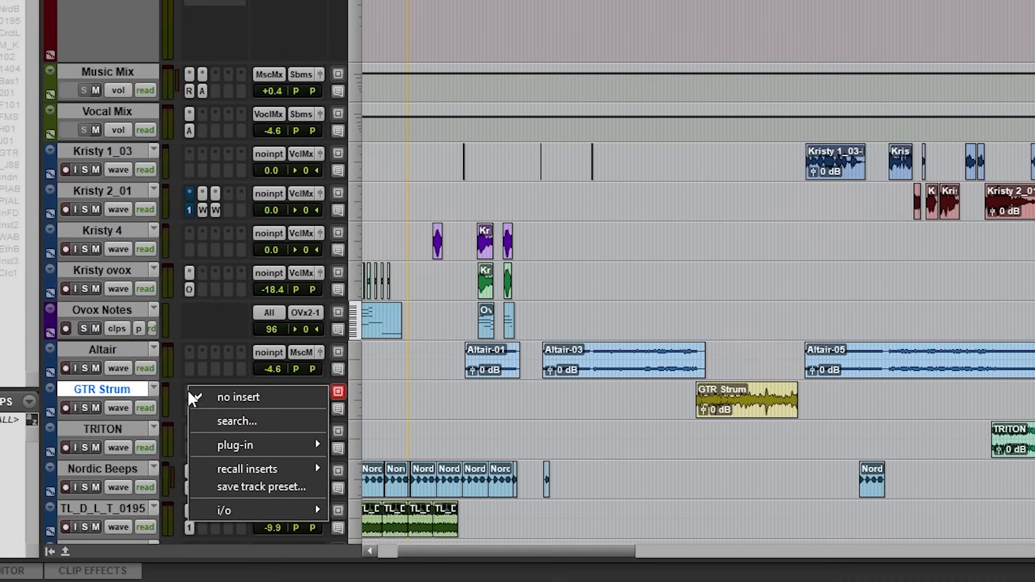
Search 'stre' and insert the mono Waves Stream Send on GTR Strum, then reopen My Stream.
click(236, 422)
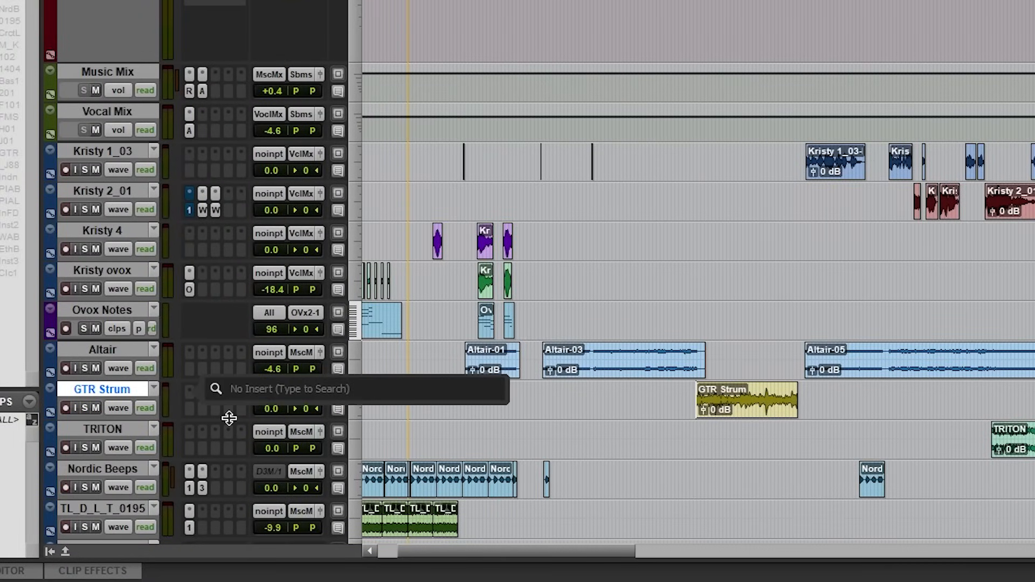
text(stree)
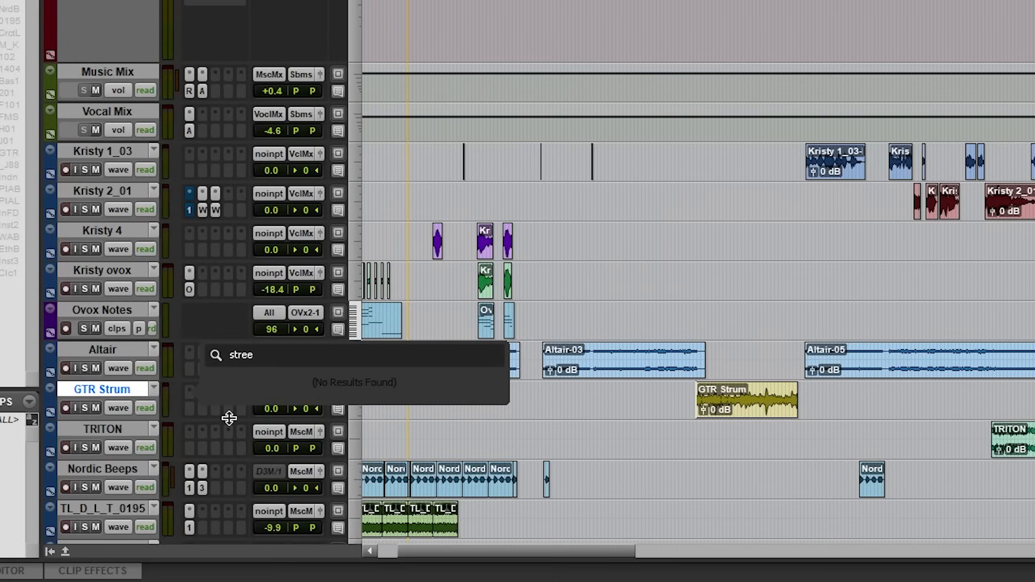
key(Backspace)
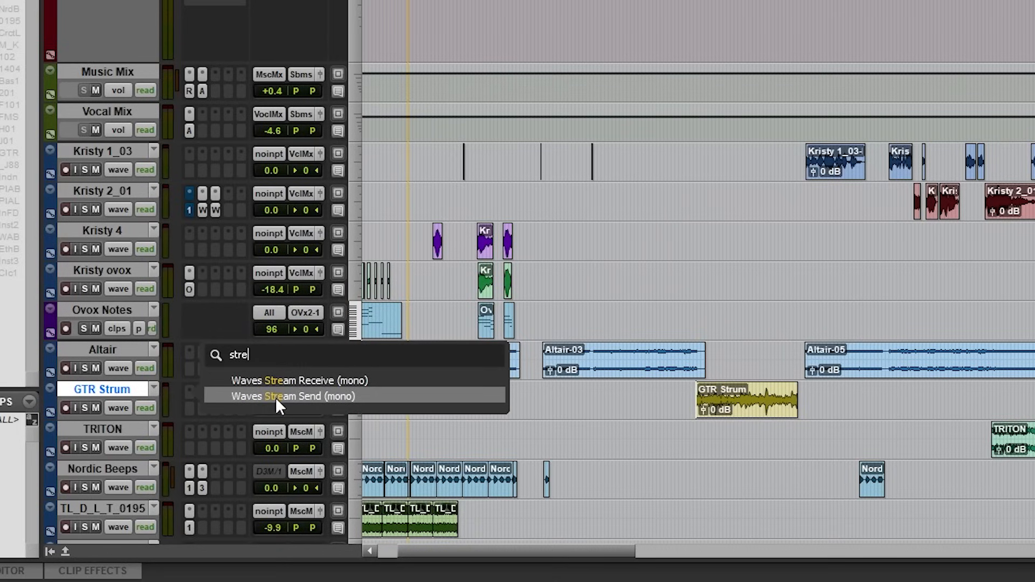
click(296, 396)
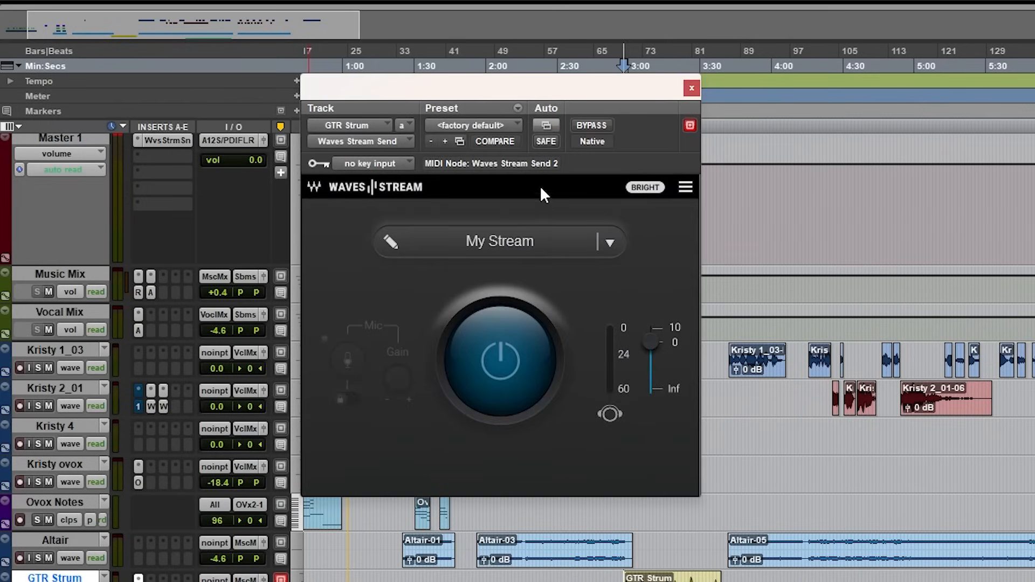
double_click(499, 241)
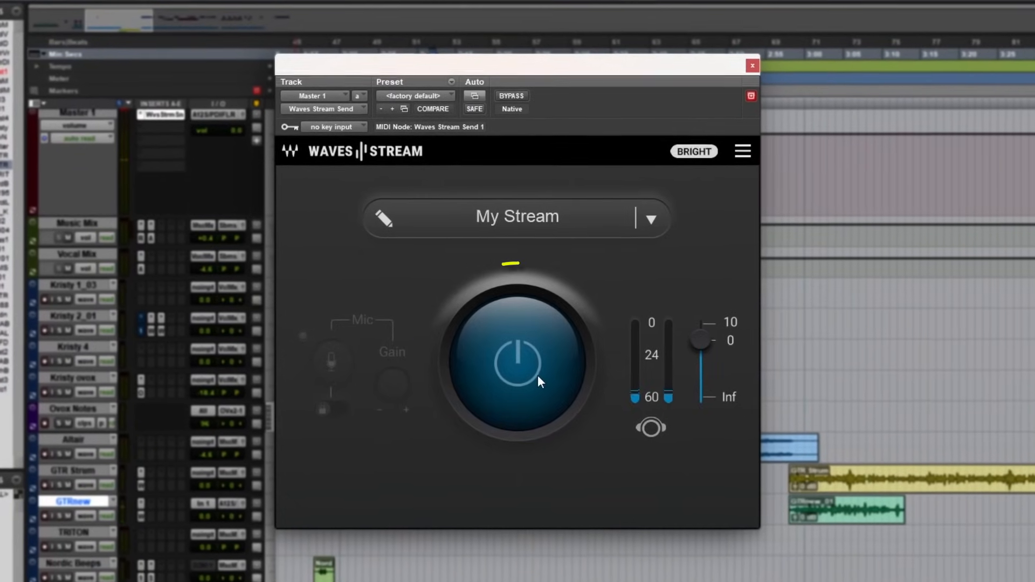
Power on the Master 1 stream so it goes live with meters and a share code.
click(516, 364)
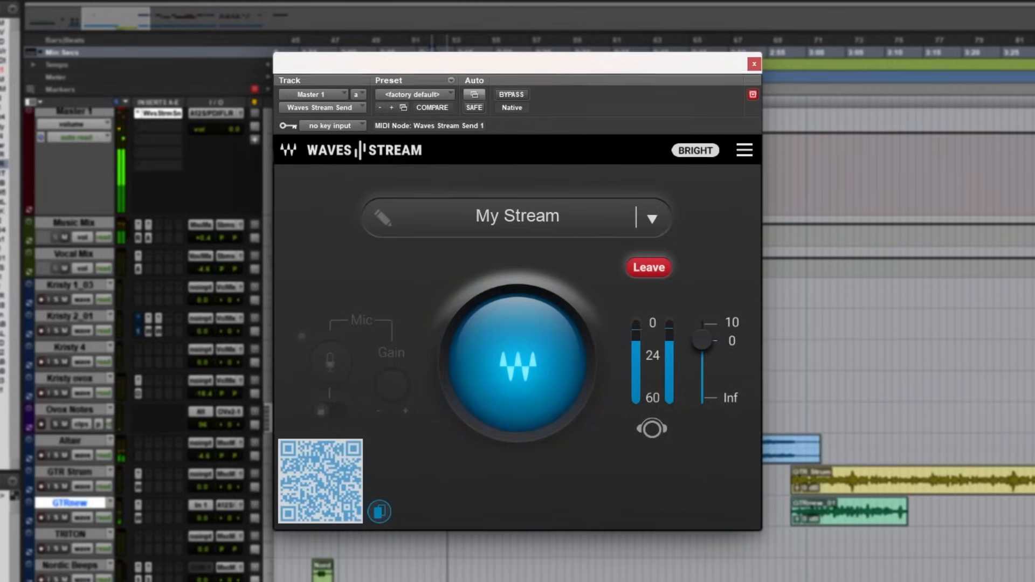
click(651, 429)
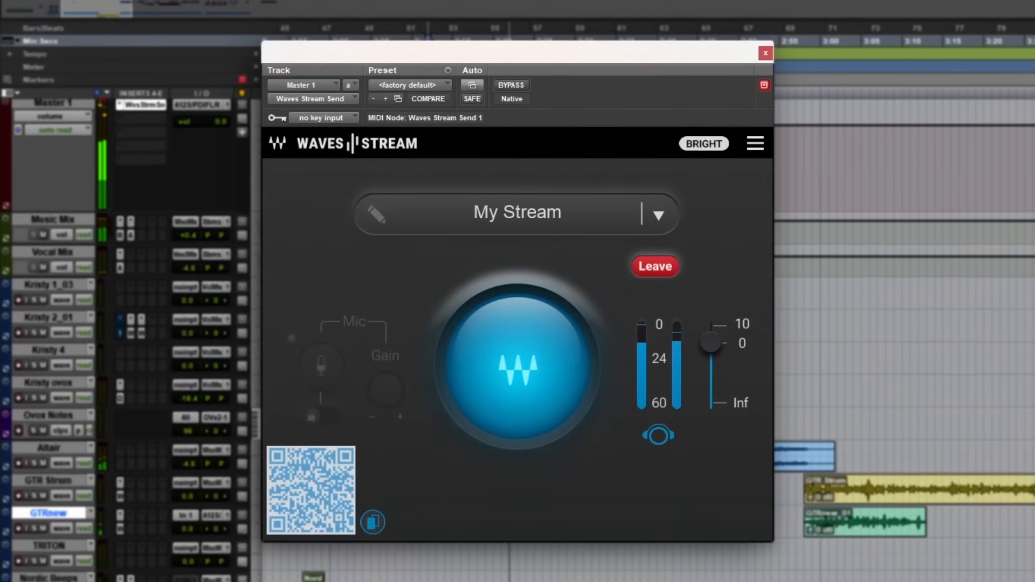
click(516, 368)
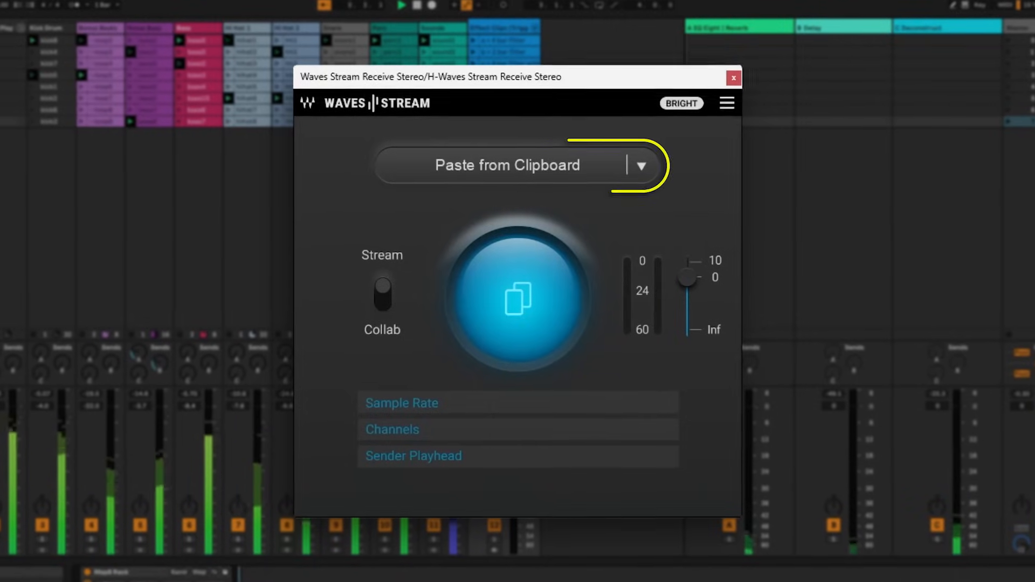
Join the MPA Mix stream from the copied link in Waves Stream Receive and unmute it.
click(516, 164)
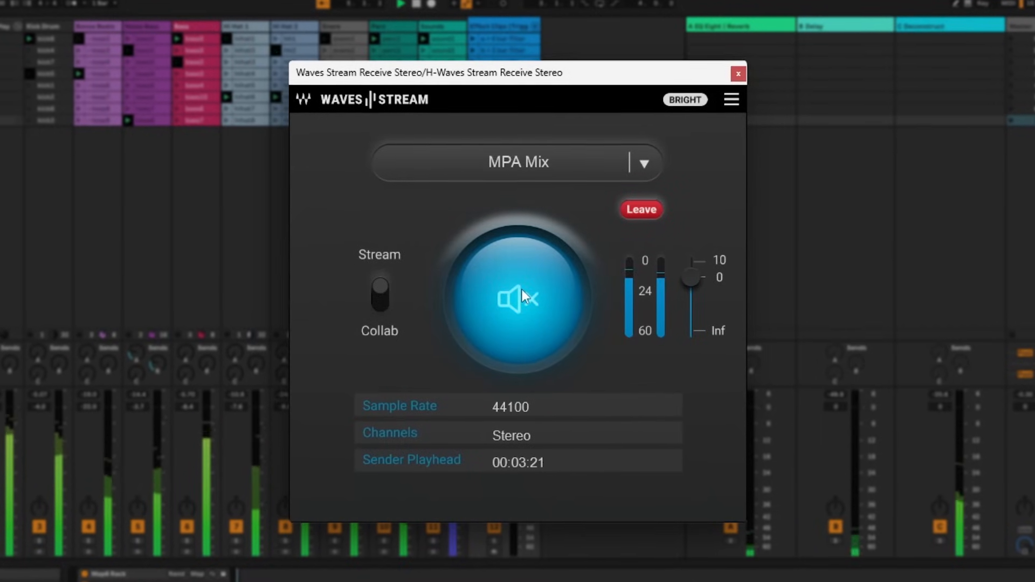
click(517, 299)
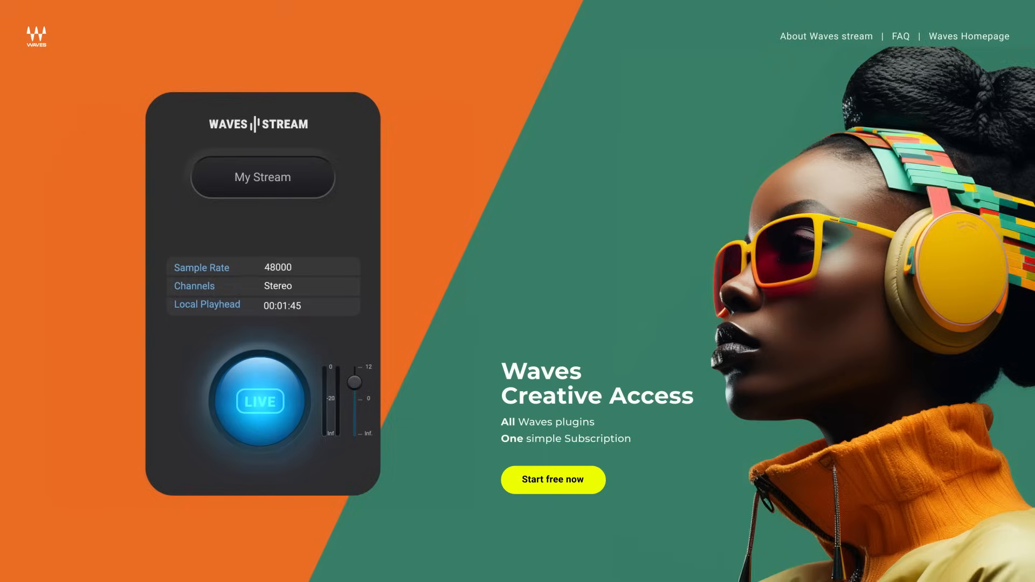
scroll(down, 3)
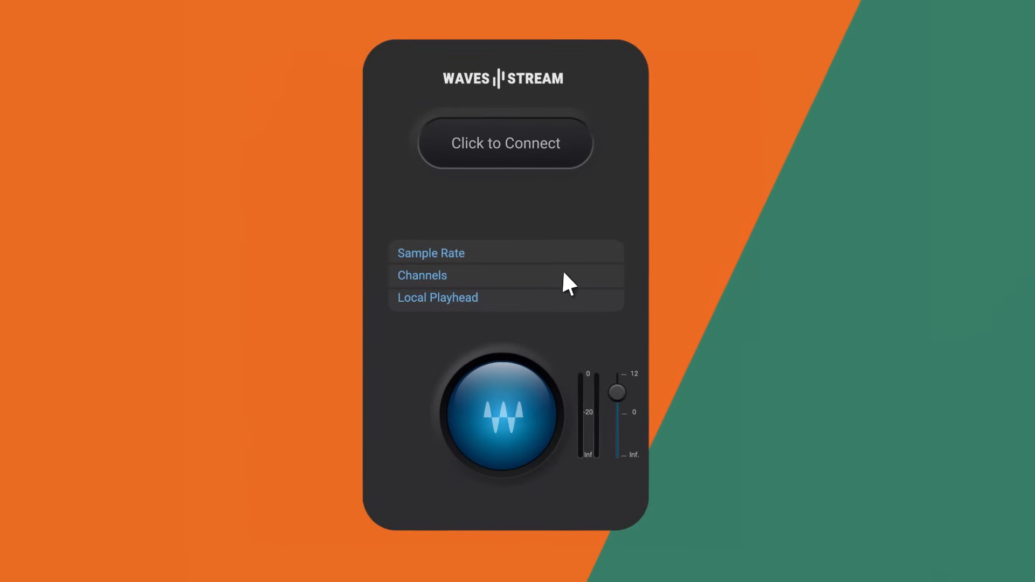
Connect the web receiver to My Stream at 48000 stereo, then return to the send plugin.
click(504, 143)
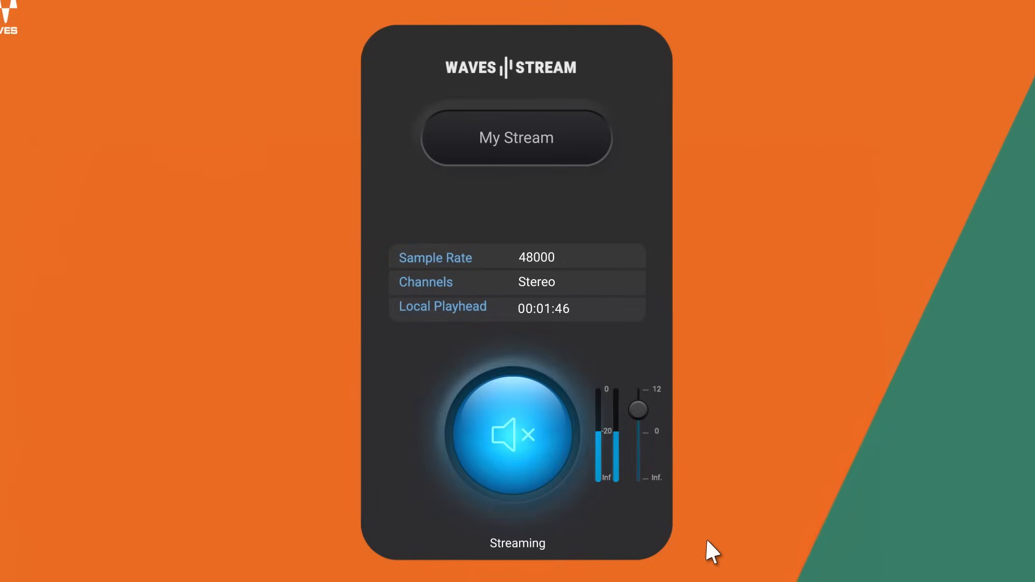
click(516, 436)
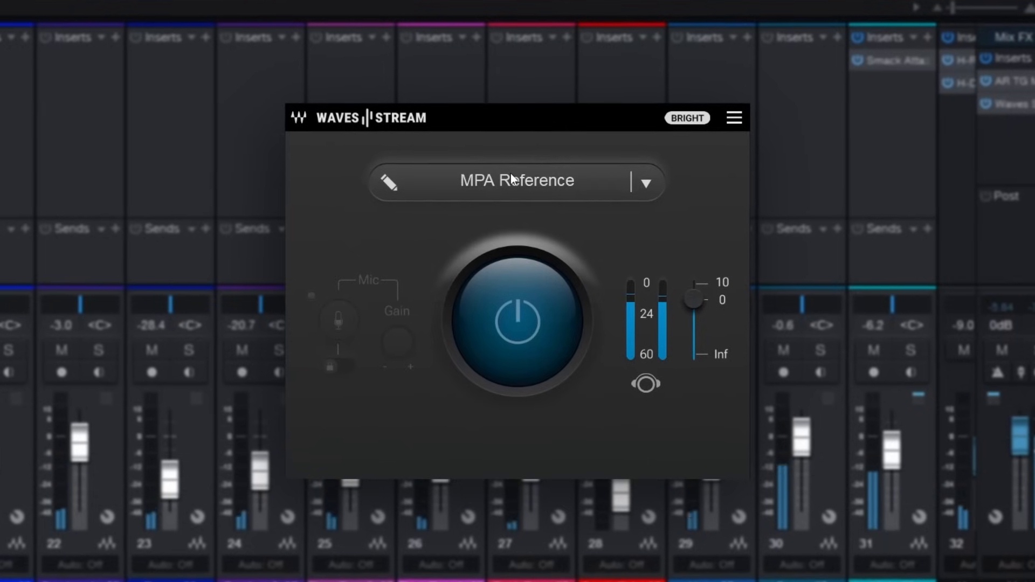
Play the MPA Reference stream on the phone listener and return to the live My Stream sender.
click(515, 322)
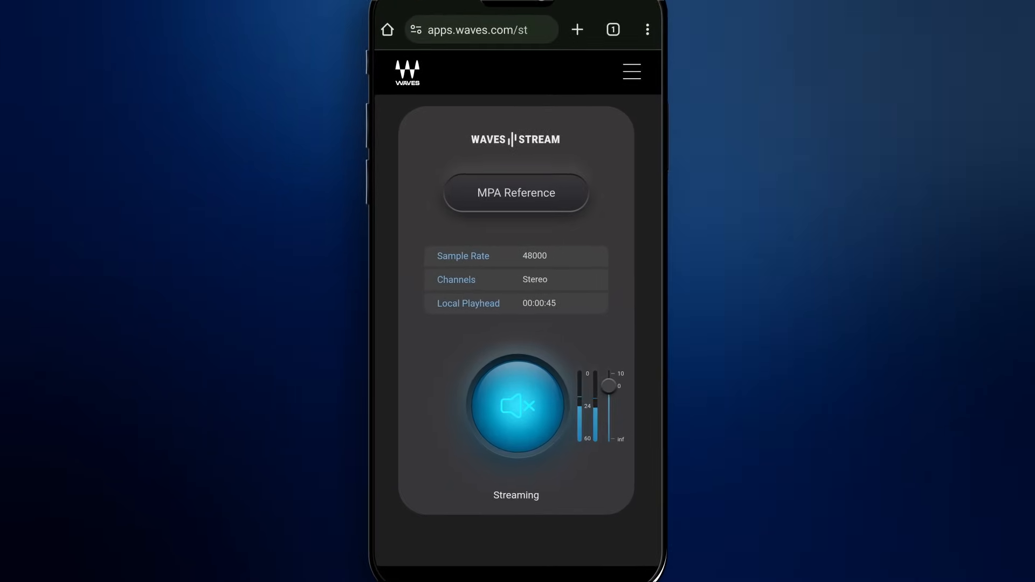
click(517, 405)
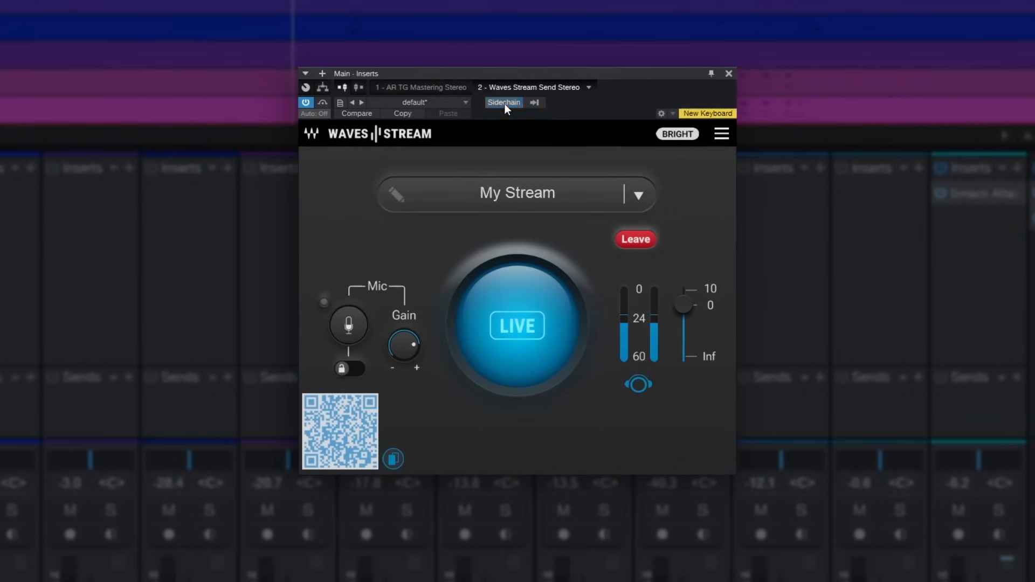
Choose track 17 MPA Mic as the sidechain source for the talkback mic.
click(534, 102)
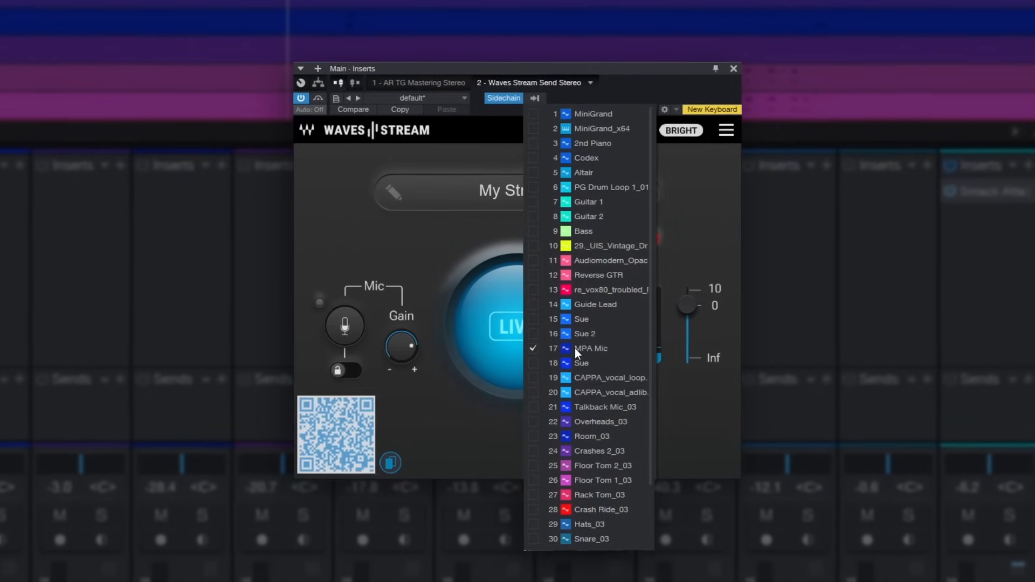
click(591, 348)
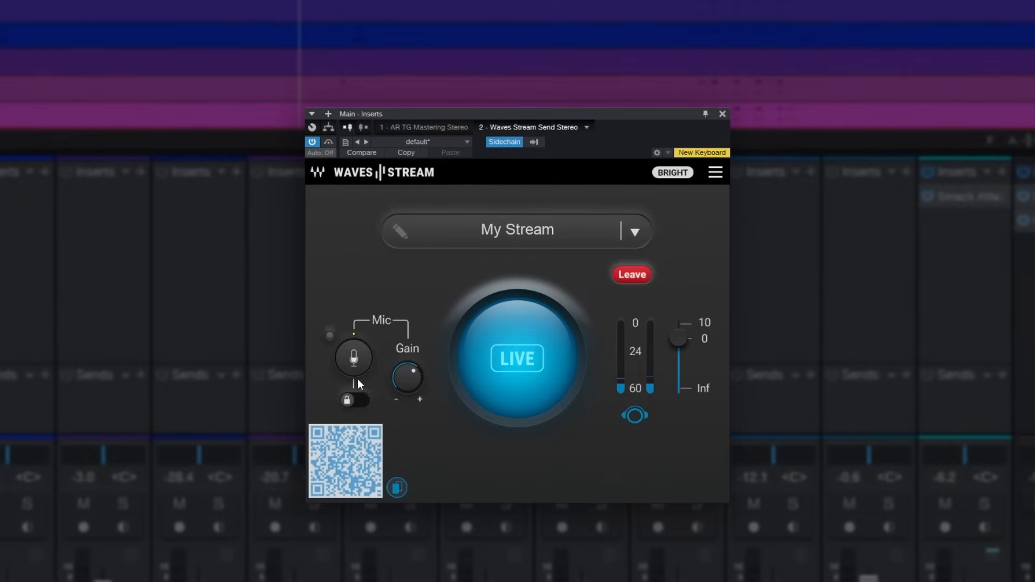
Toggle the talkback mic, then latch it and switch it on so listeners hear it.
click(354, 358)
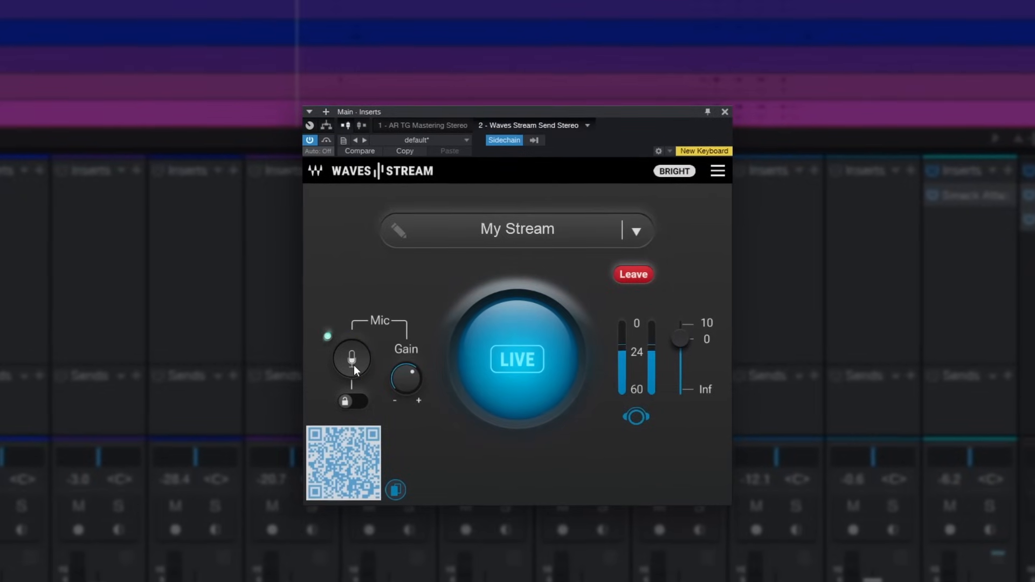
click(351, 403)
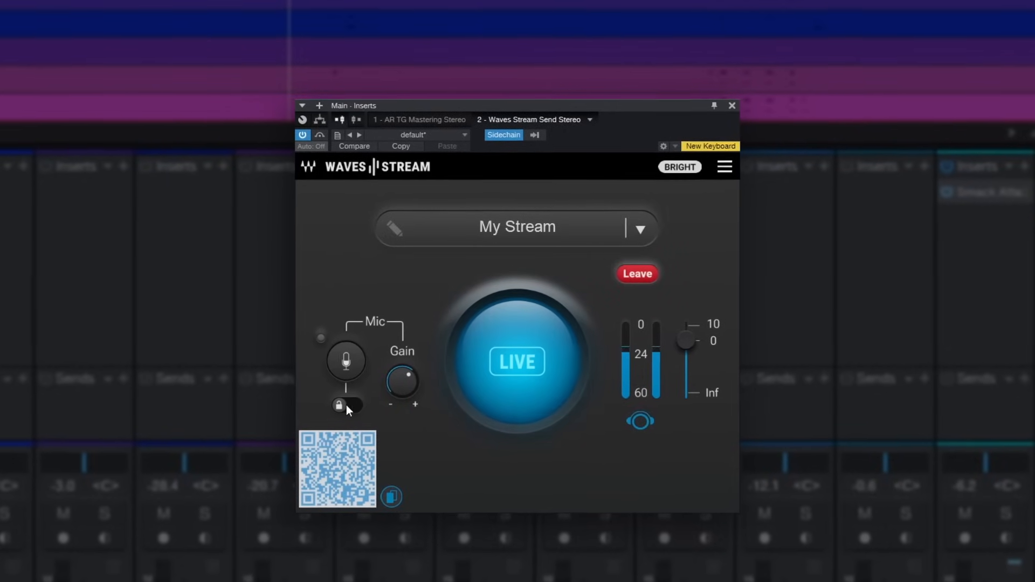
click(342, 407)
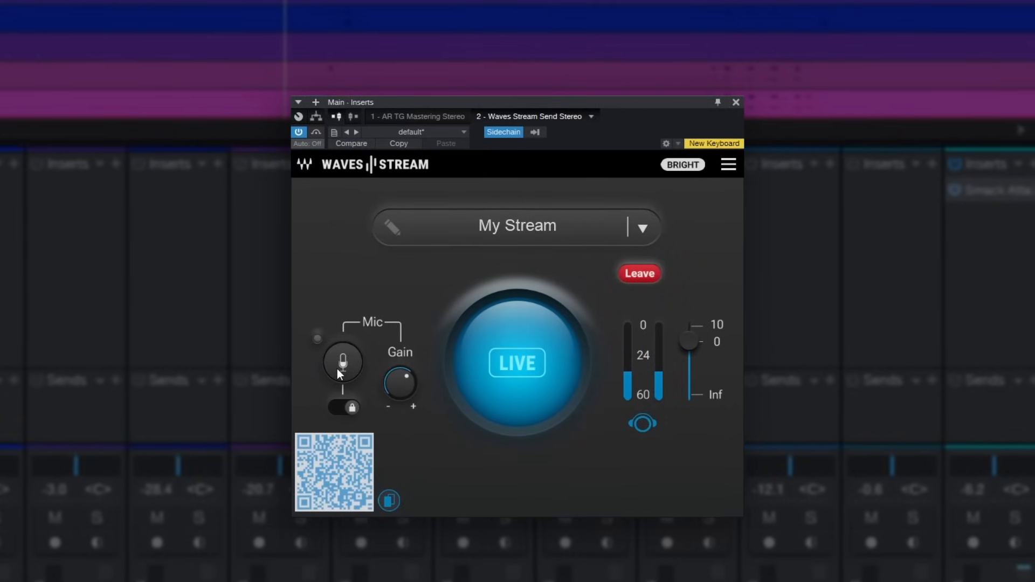
click(681, 164)
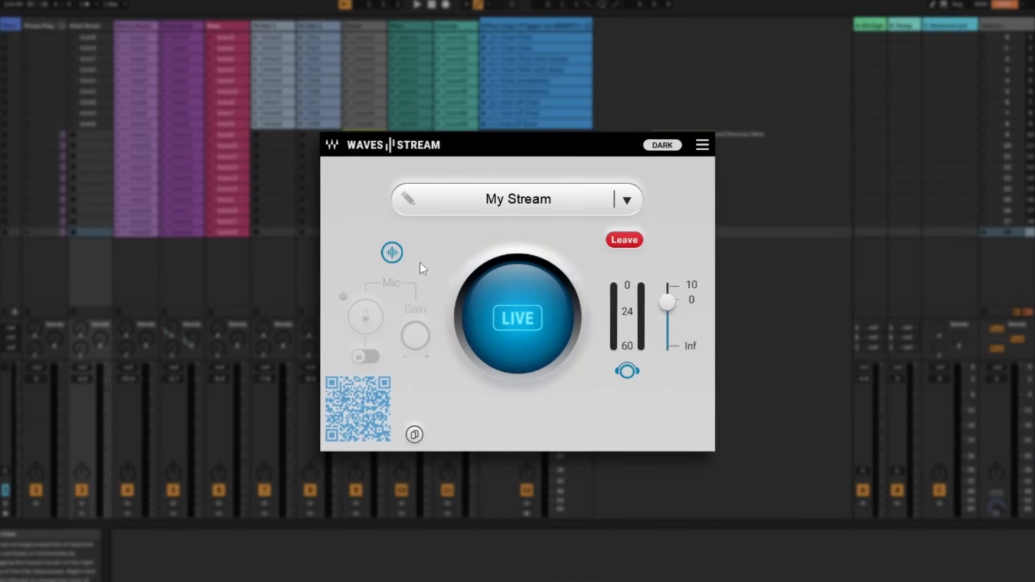
Leave the live session, restart My Stream briefly and finish with streaming off.
click(517, 317)
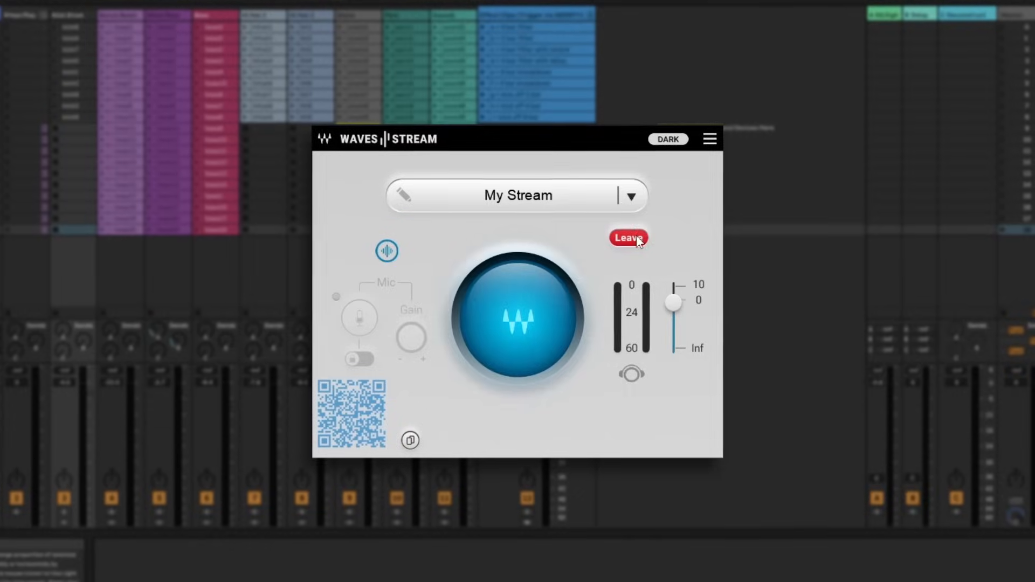
click(627, 237)
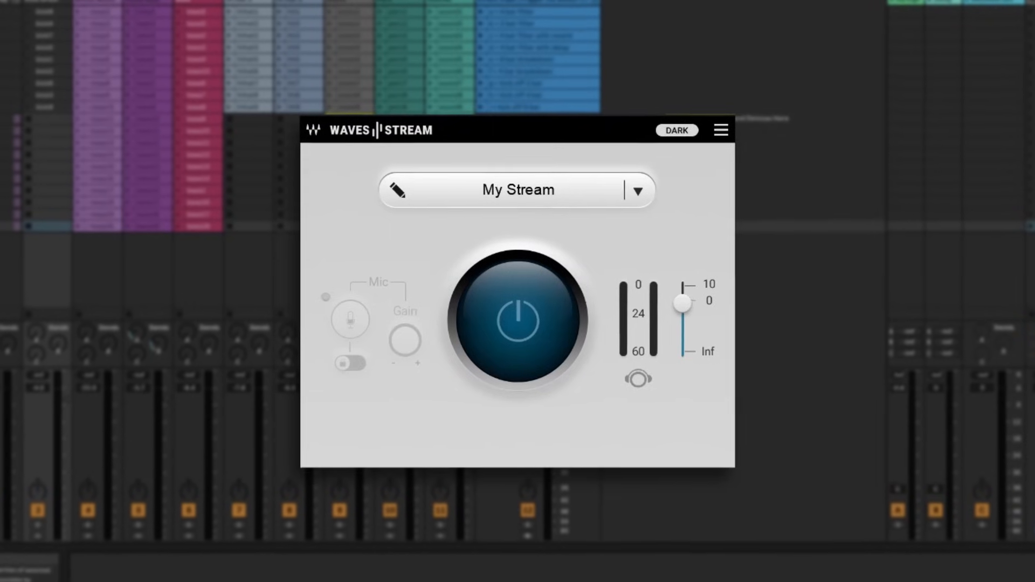
click(516, 320)
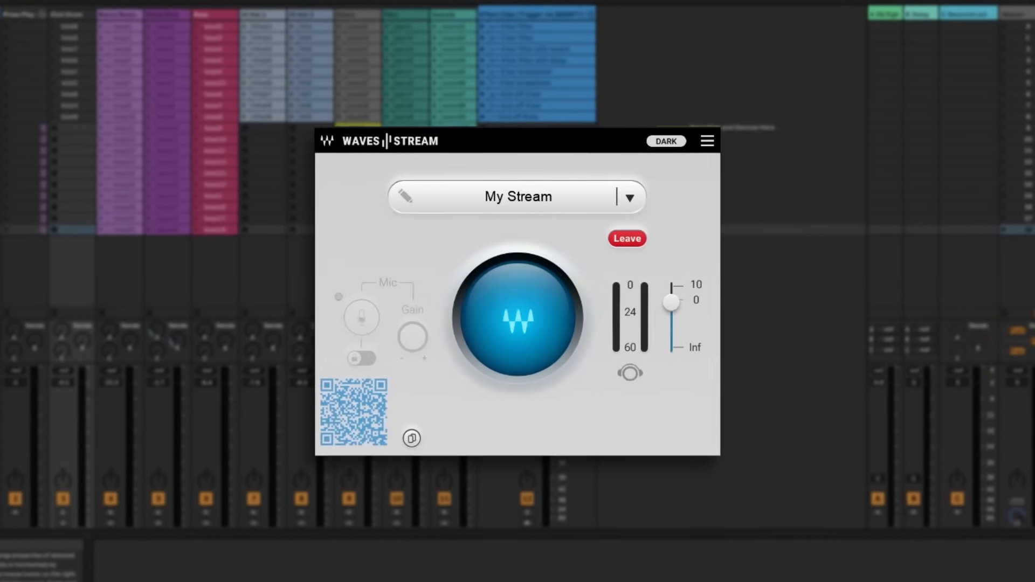
click(624, 239)
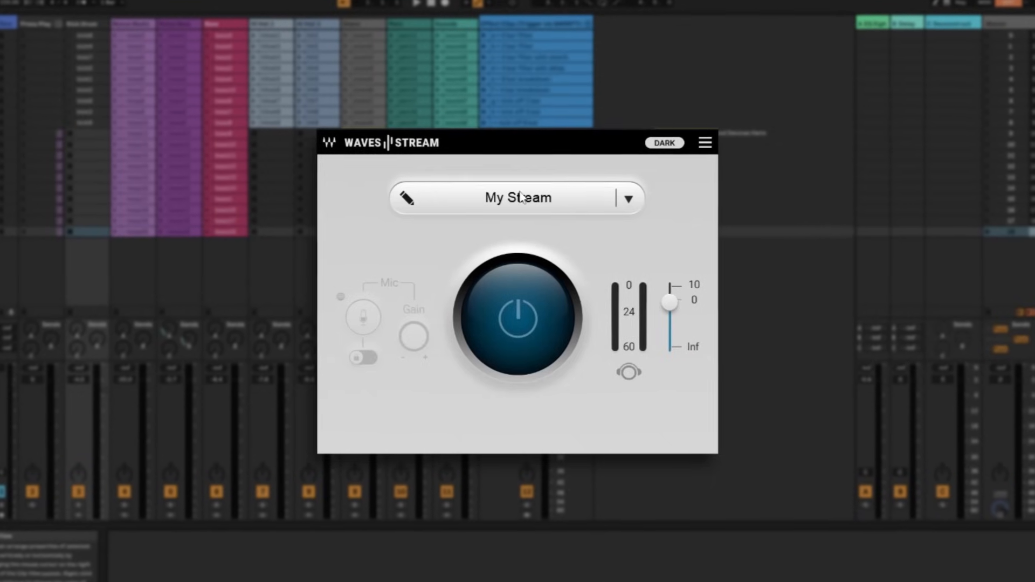
Rename the stream to 'MPA Mix', set a passcode and start streaming it.
double_click(518, 197)
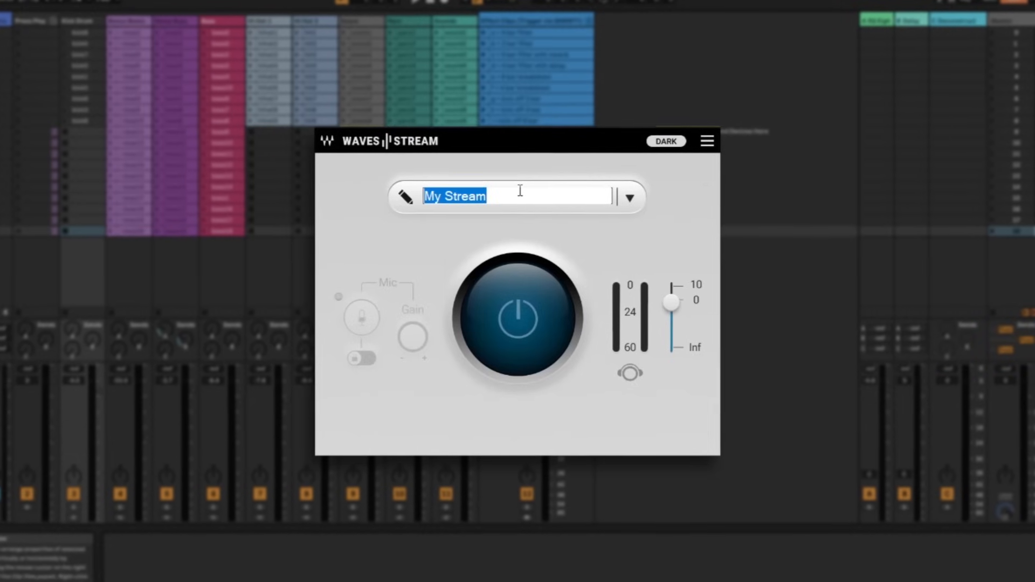
click(631, 197)
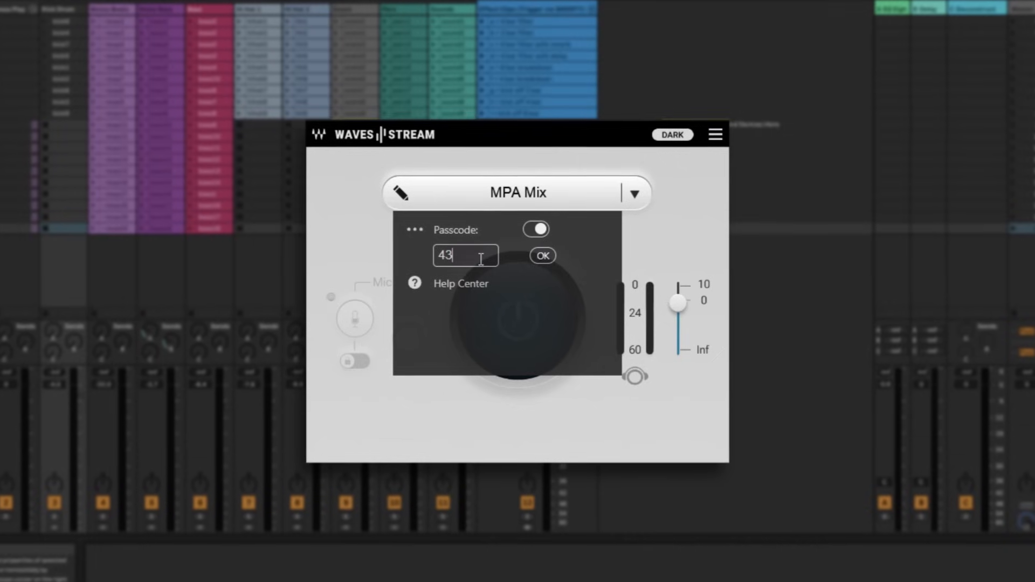
click(542, 256)
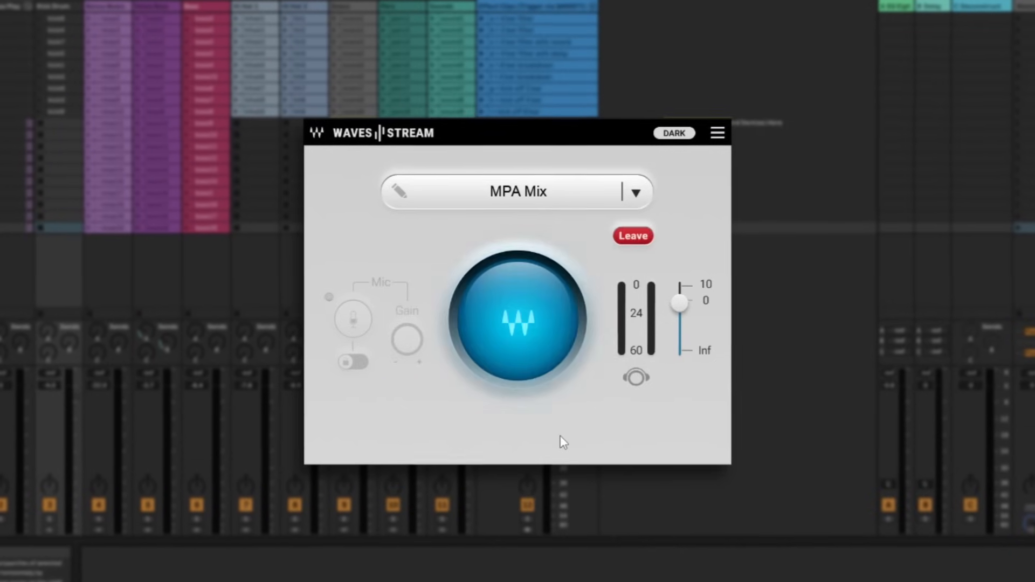